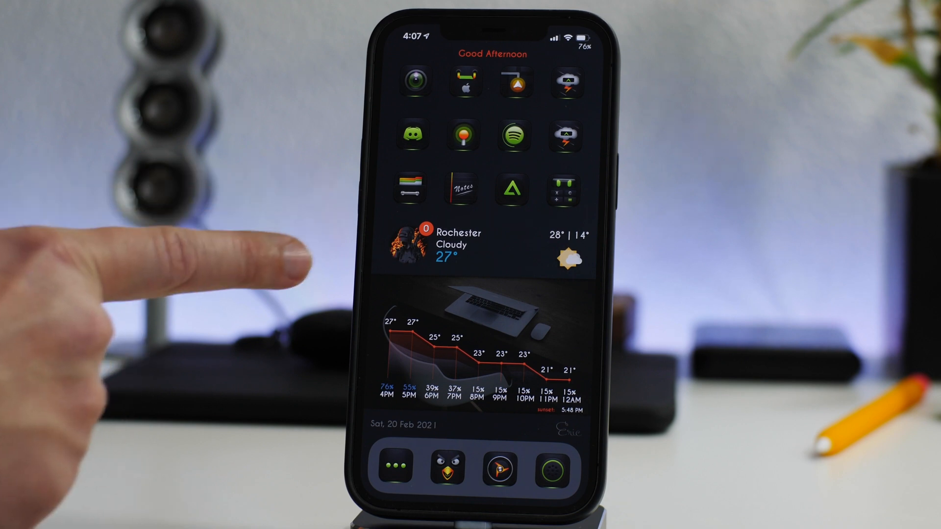
mouse_move(180, 270)
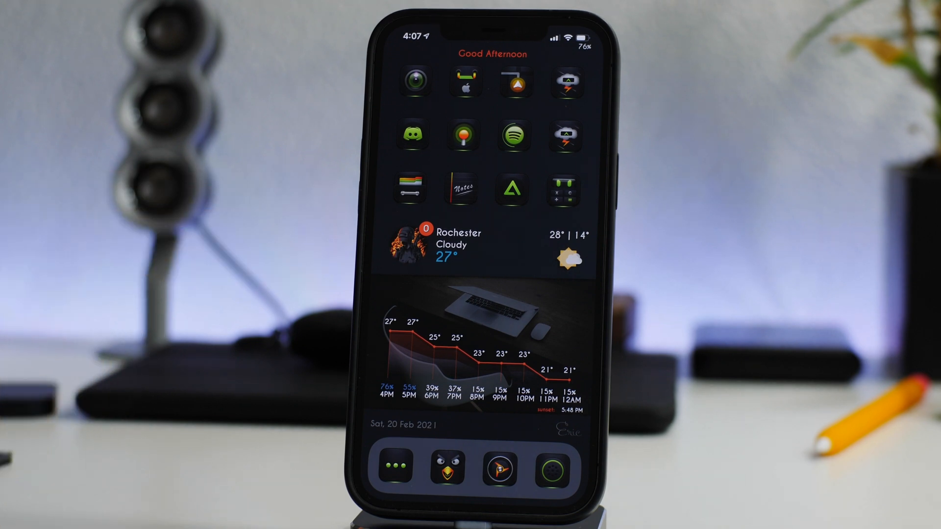